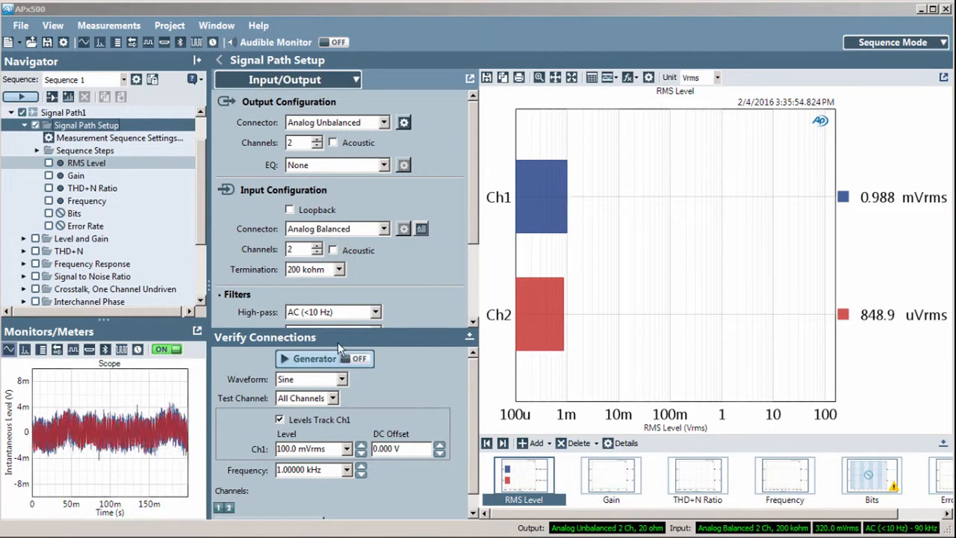
Expand the Signal Path Setup page dropdown at the top of the panel.
{"action": "left_click", "coordinate": [313, 358]}
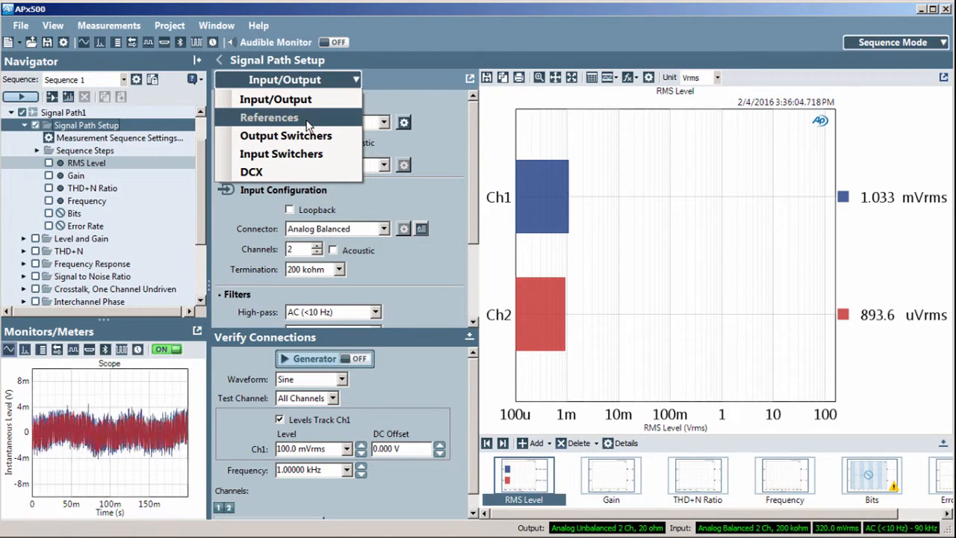
Go to the References page and bring up Auto Gen Level under Output References.
{"action": "left_click", "coordinate": [269, 116]}
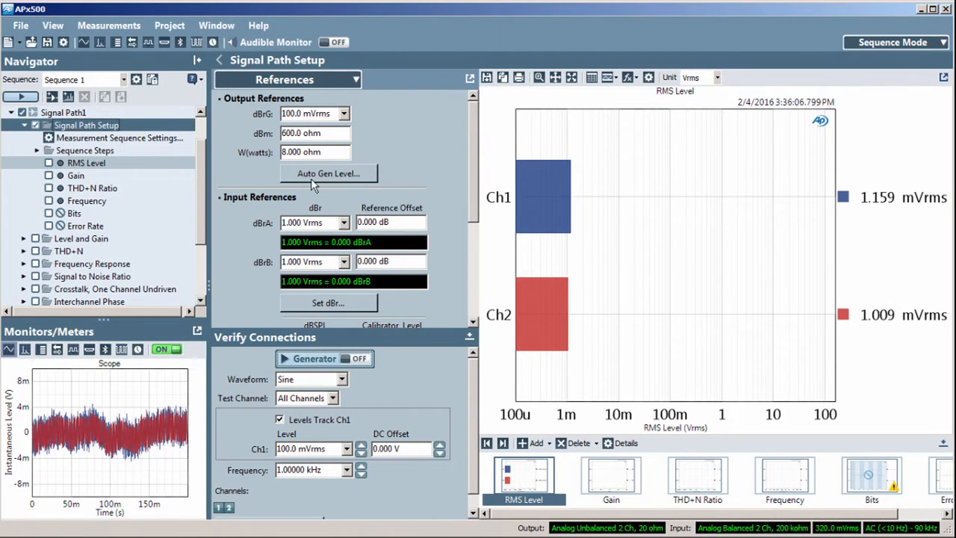
{"action": "left_click", "coordinate": [328, 174]}
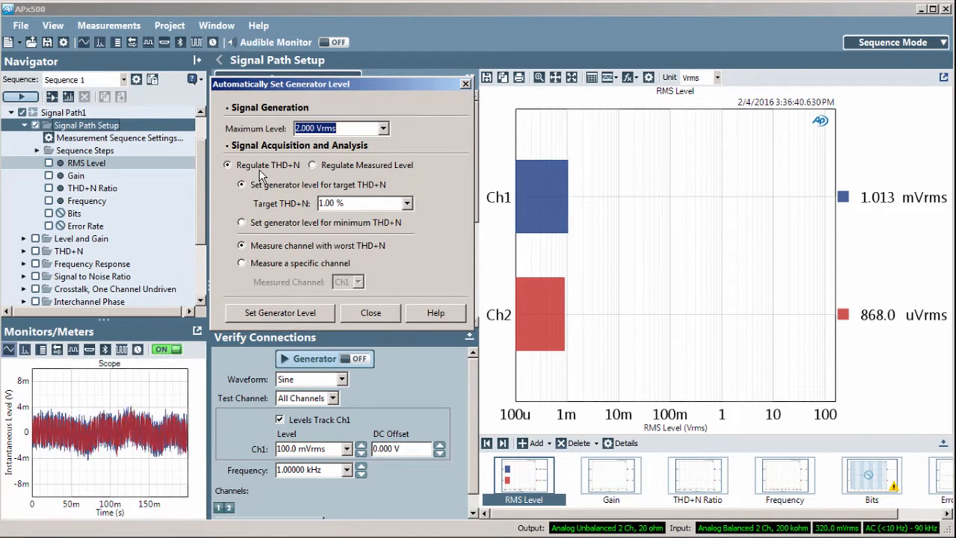
{"action": "left_click", "coordinate": [314, 164]}
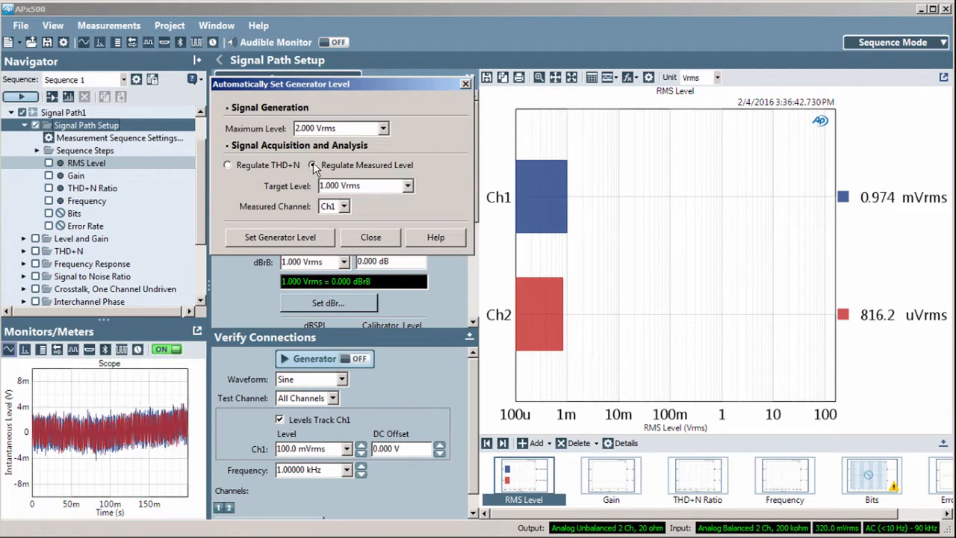
{"action": "left_click", "coordinate": [408, 186]}
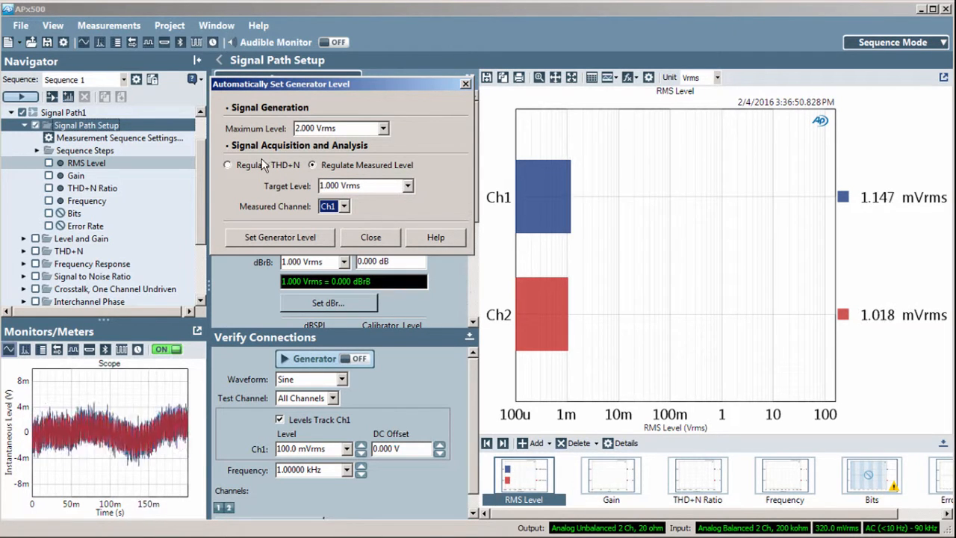
{"action": "left_click", "coordinate": [227, 165]}
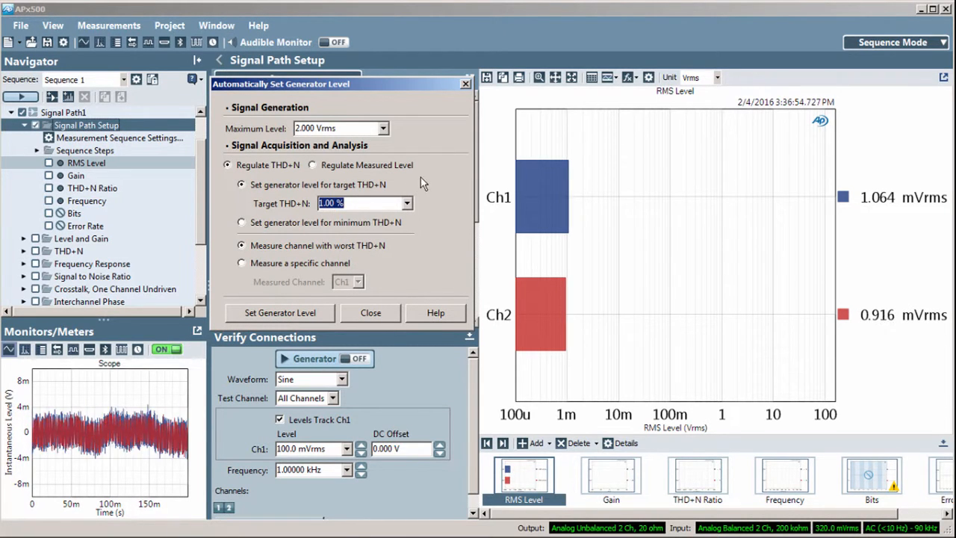
{"action": "mouse_move", "coordinate": [374, 189]}
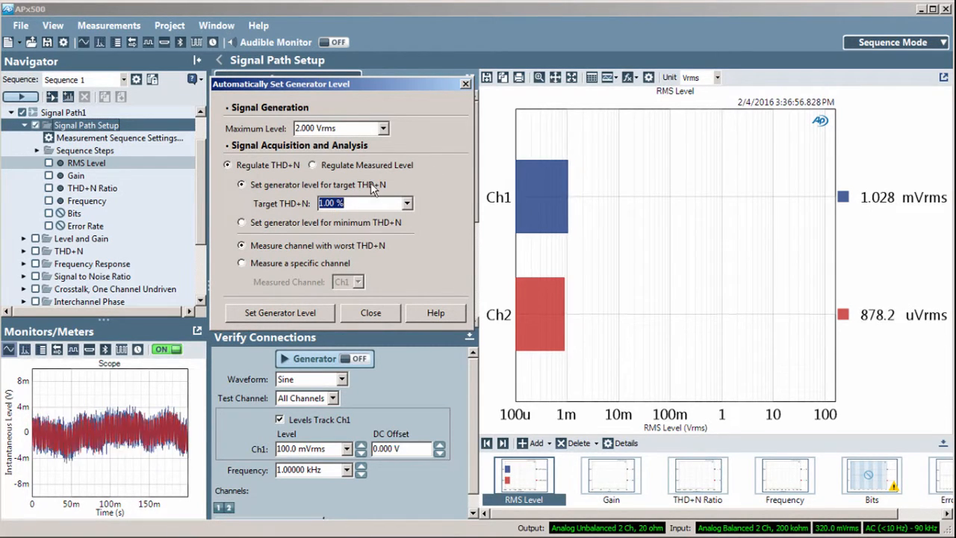
Keep target THD+N and worst-channel measurement selected, then start Set Generator Level acquisition.
{"action": "left_click", "coordinate": [242, 221]}
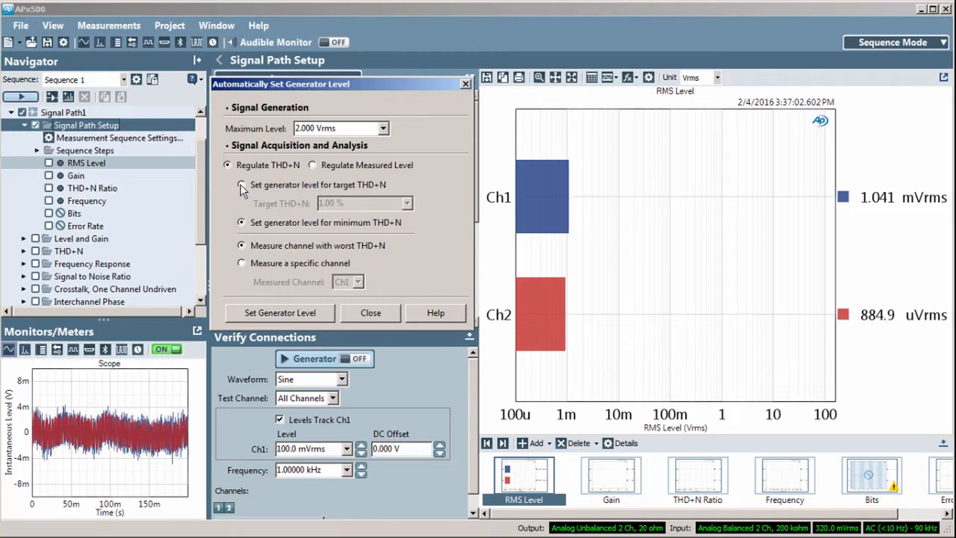
{"action": "left_click", "coordinate": [242, 186]}
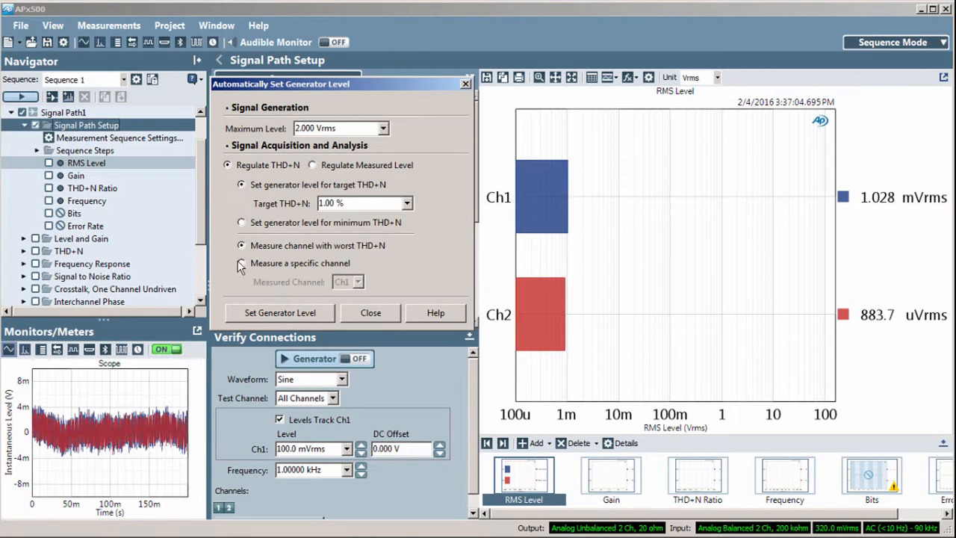
{"action": "left_click", "coordinate": [242, 263]}
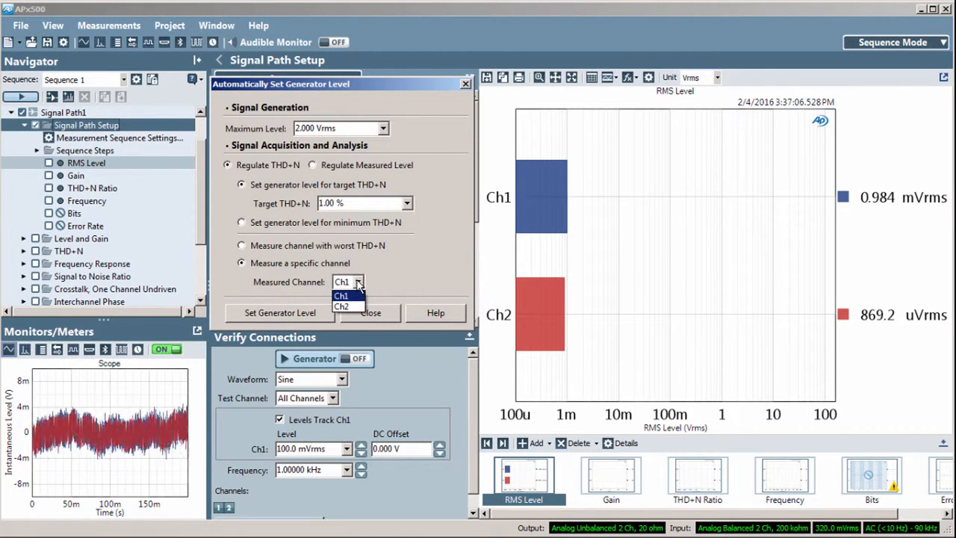
{"action": "left_click", "coordinate": [242, 245]}
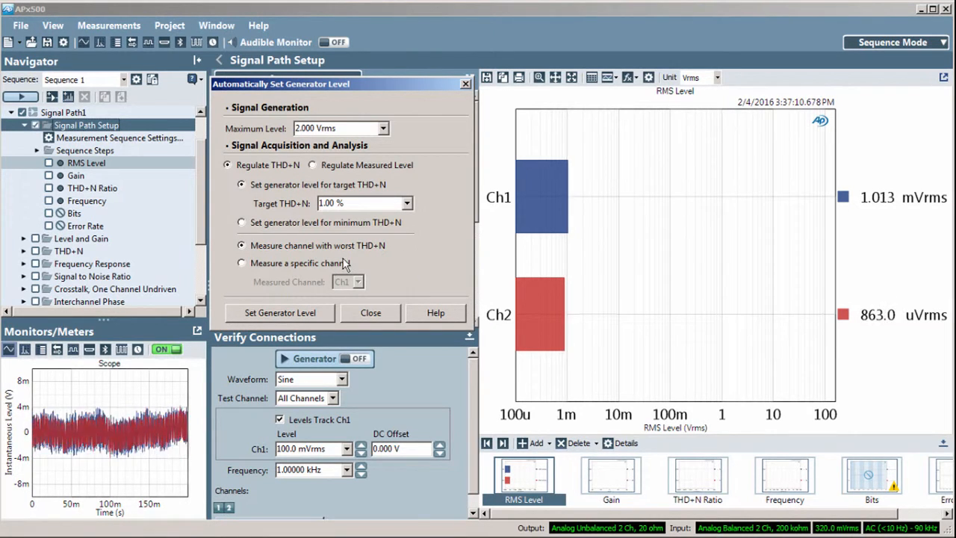
{"action": "left_click", "coordinate": [279, 312]}
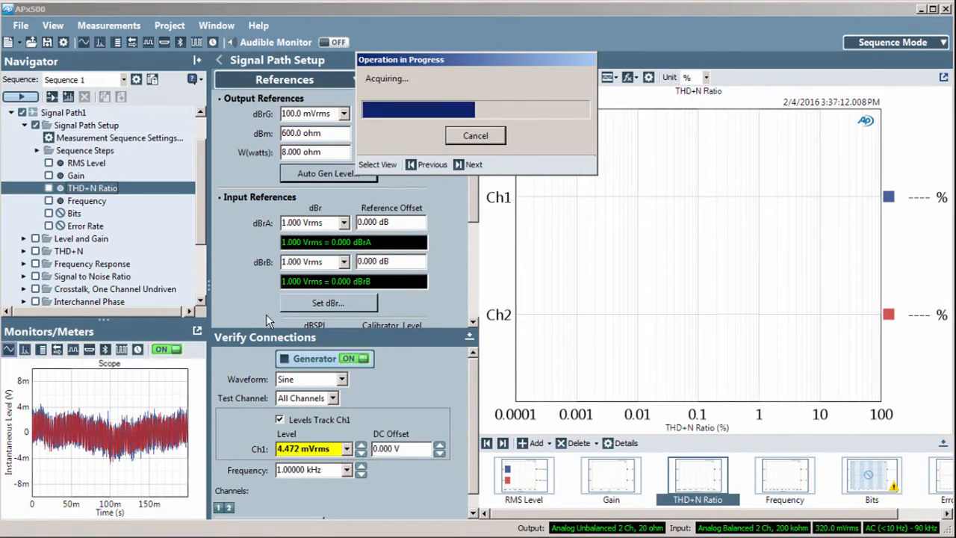